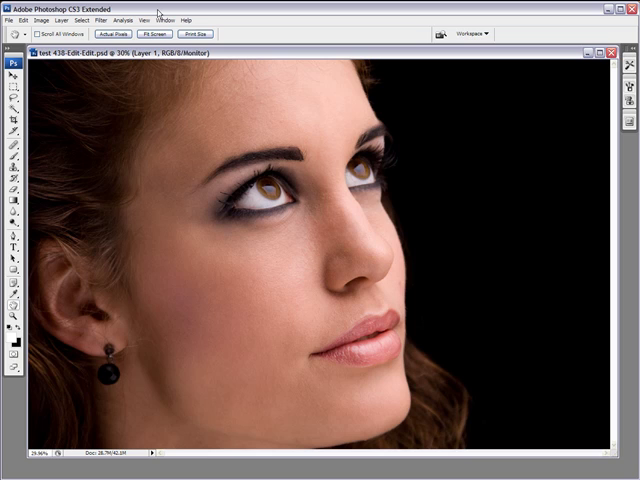
mouse_move(236, 18)
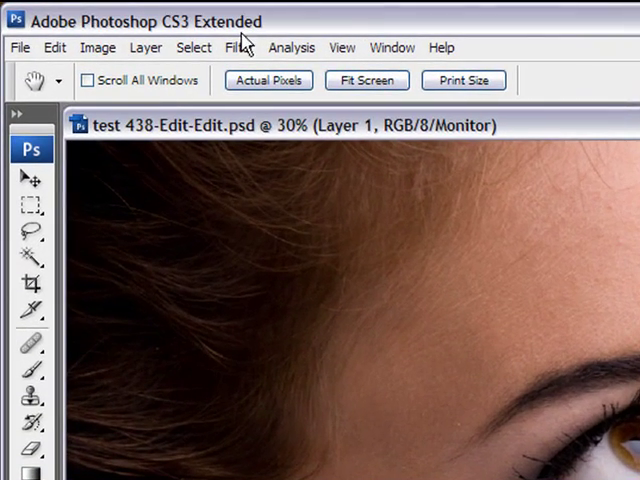
- Apply a Gaussian Blur to Layer 1, trying heavy and low radii before settling on 8.2 pixels
click(240, 48)
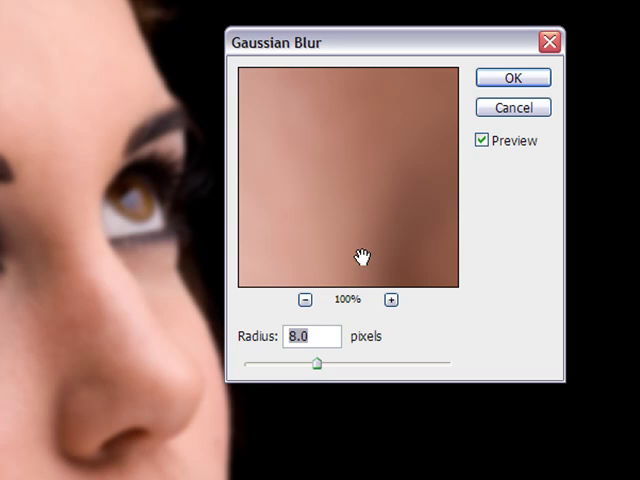
mouse_move(296, 376)
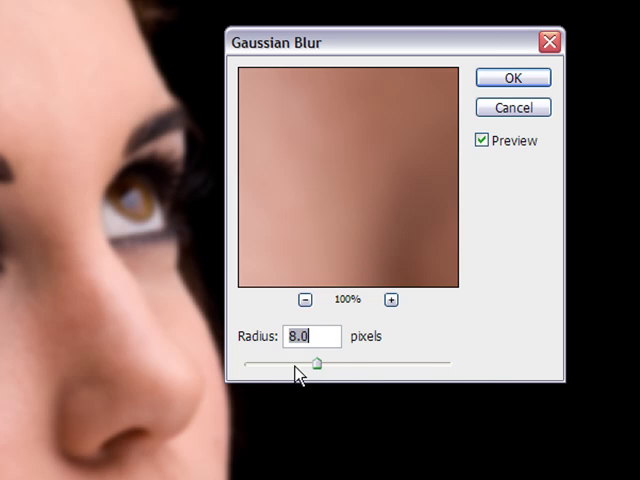
mouse_move(296, 384)
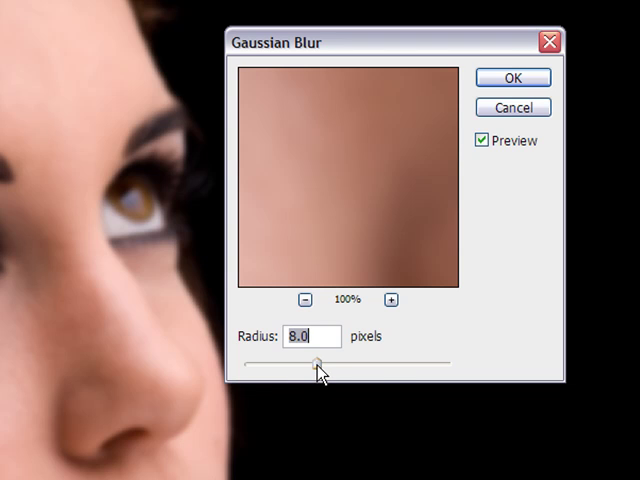
drag(318, 362, 392, 366)
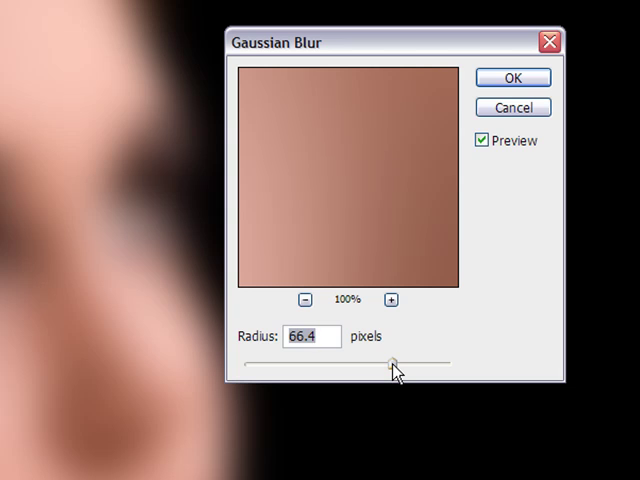
drag(392, 364, 268, 372)
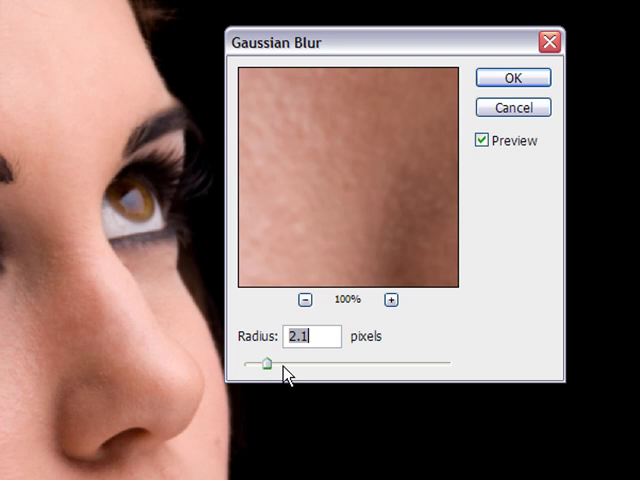
drag(266, 368, 276, 368)
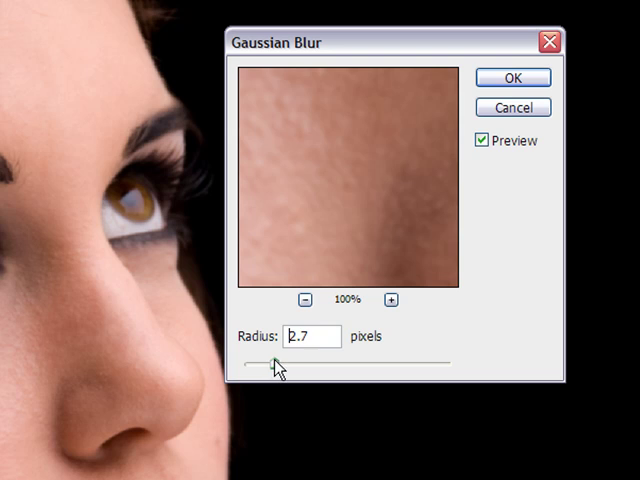
drag(272, 362, 304, 362)
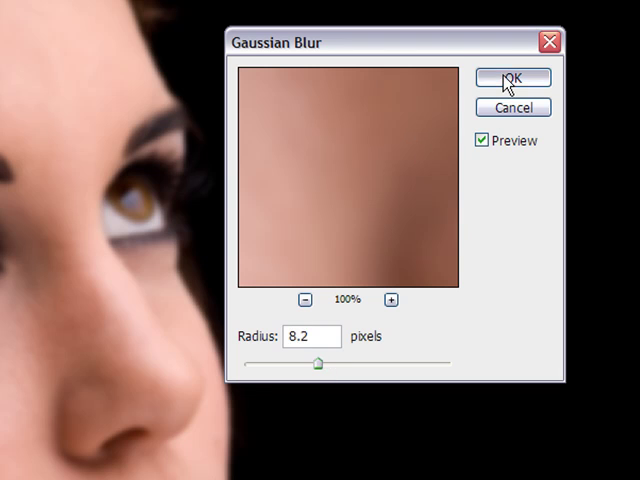
click(512, 78)
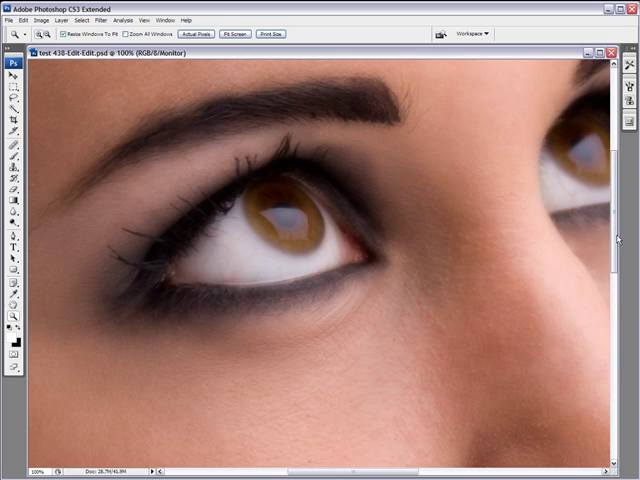
scroll(down, 3)
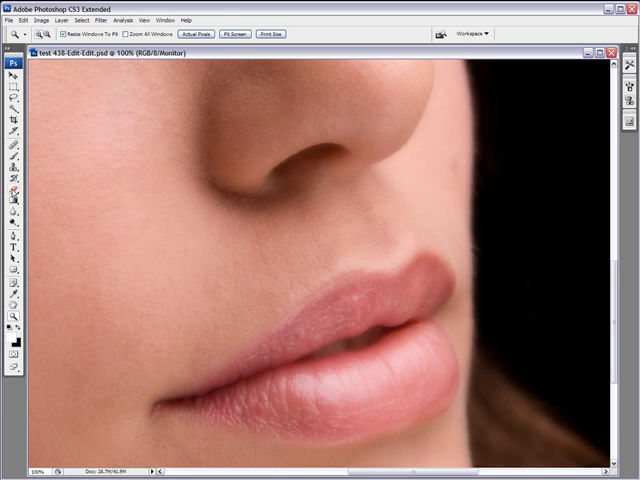
click(10, 186)
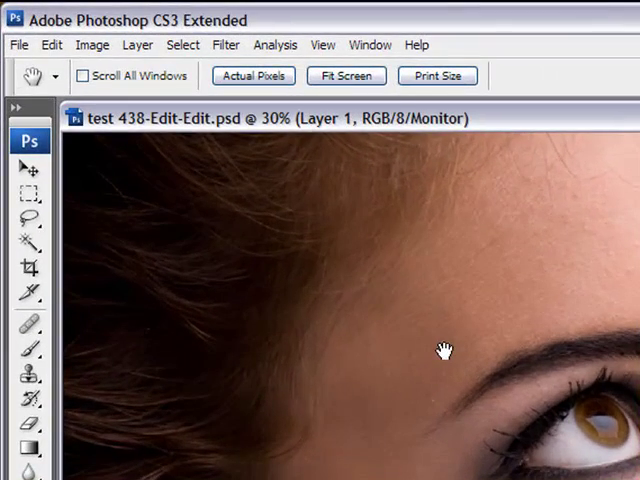
mouse_move(236, 62)
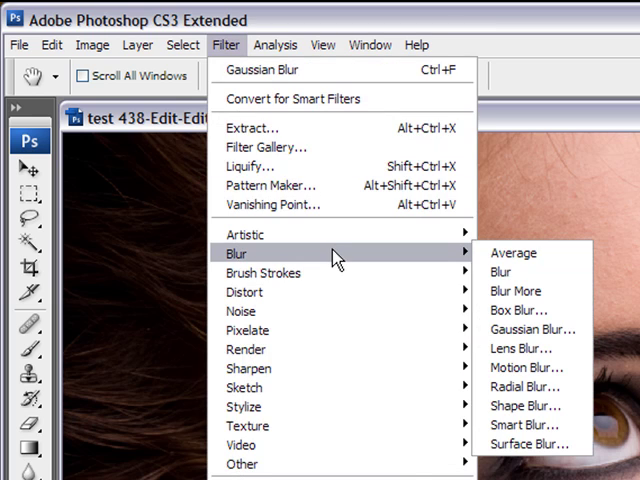
mouse_move(528, 444)
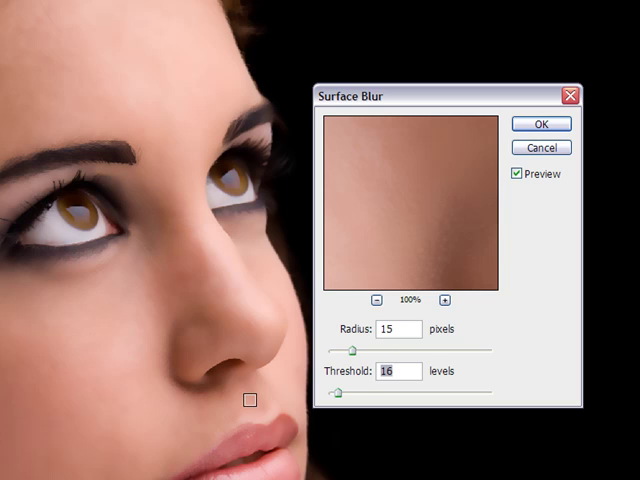
mouse_move(196, 184)
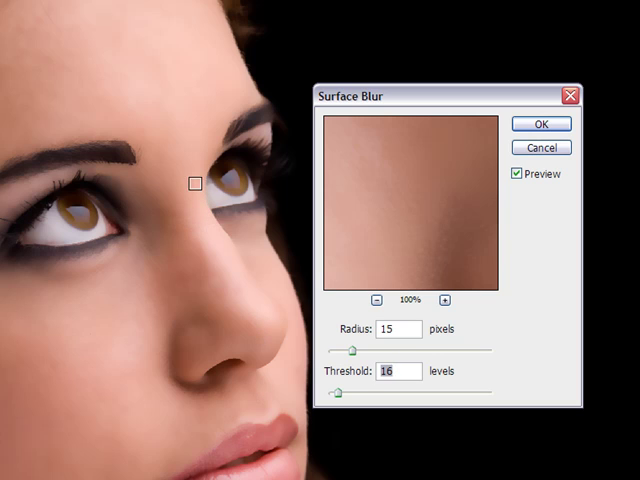
mouse_move(204, 224)
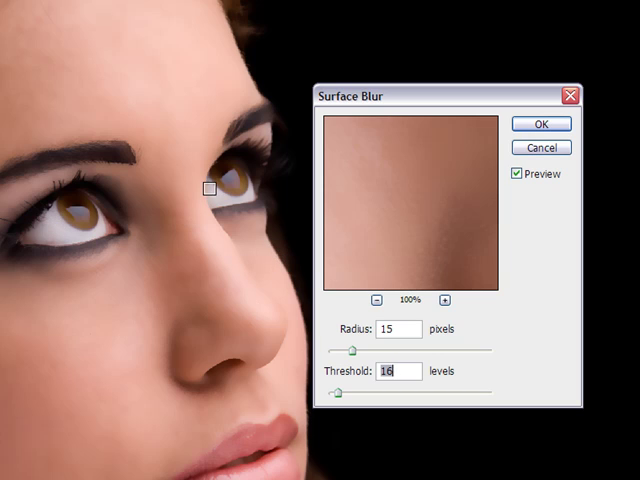
mouse_move(290, 150)
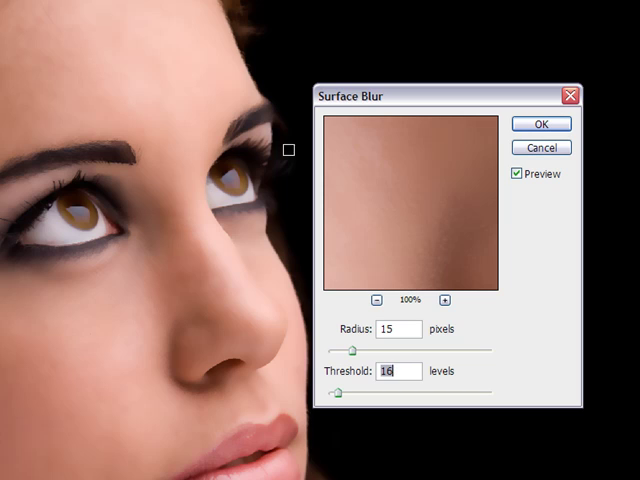
mouse_move(228, 312)
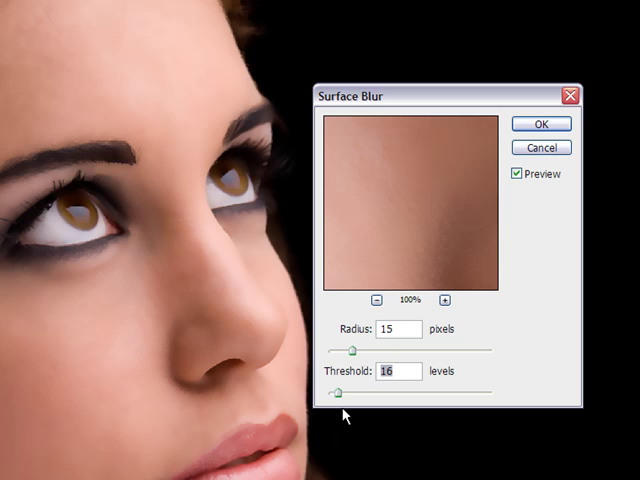
- Apply the Surface Blur (radius 15 pixels, threshold 86 levels) to Layer 1
click(540, 122)
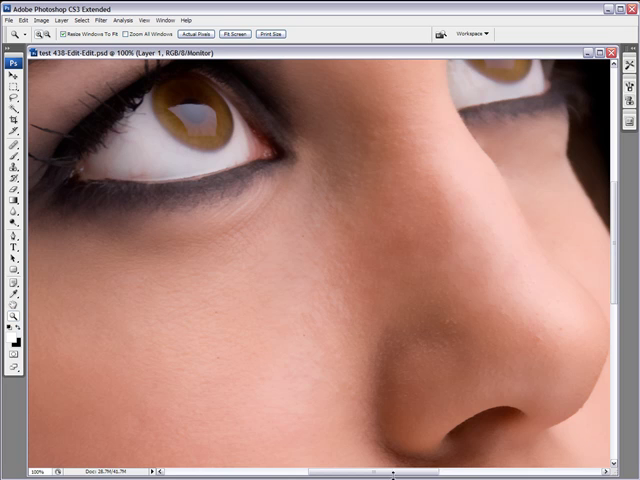
scroll(down, 3)
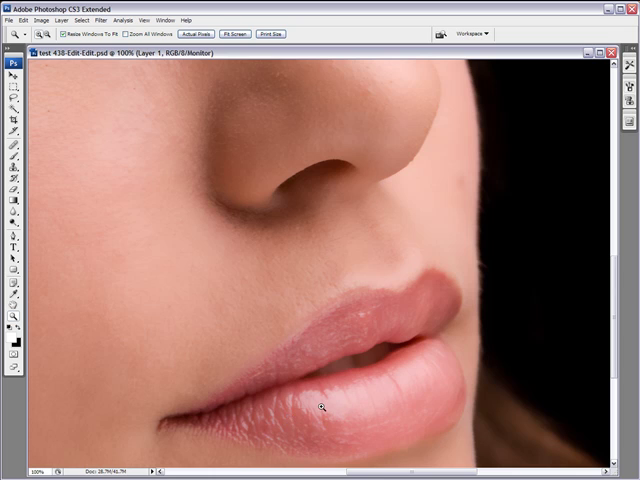
mouse_move(376, 292)
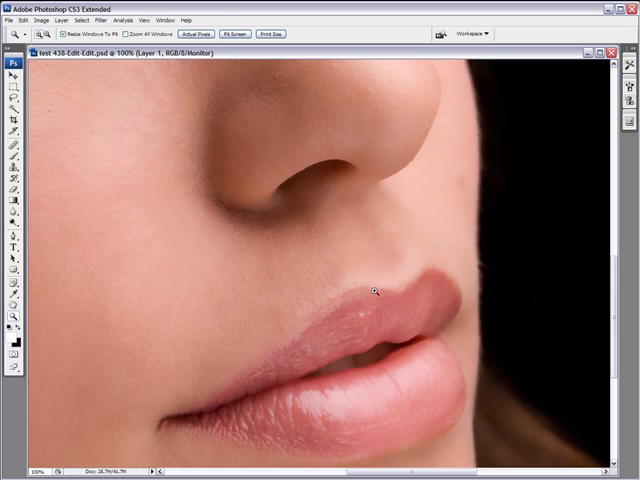
mouse_move(372, 290)
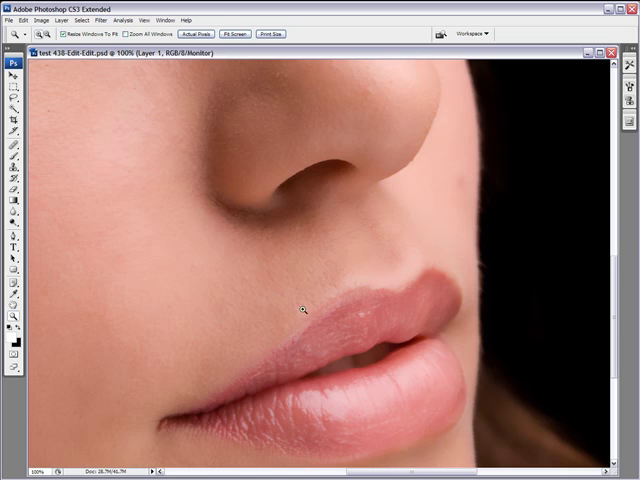
mouse_move(274, 186)
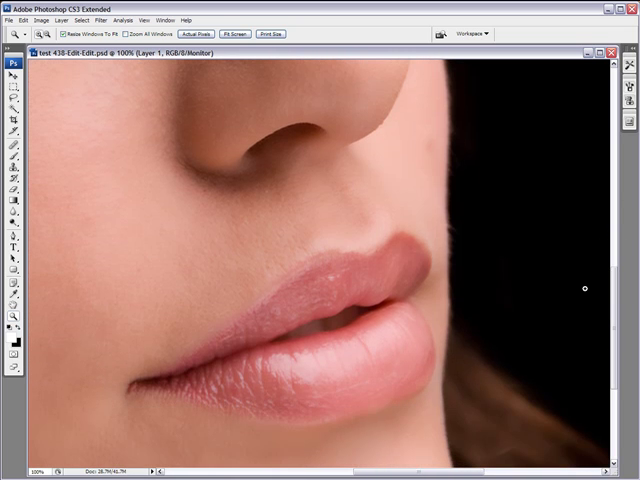
mouse_move(344, 360)
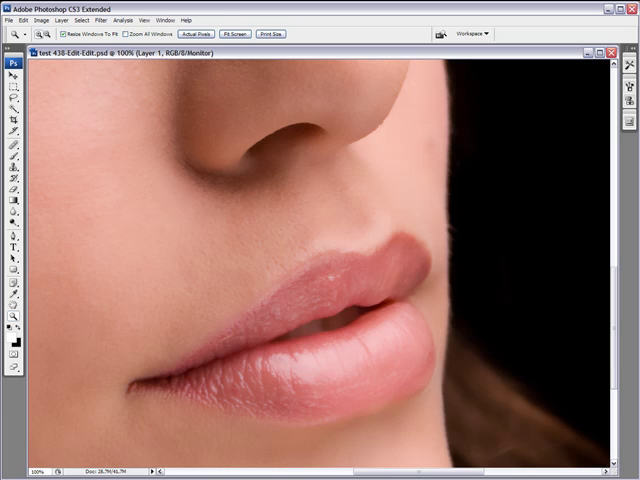
mouse_move(10, 244)
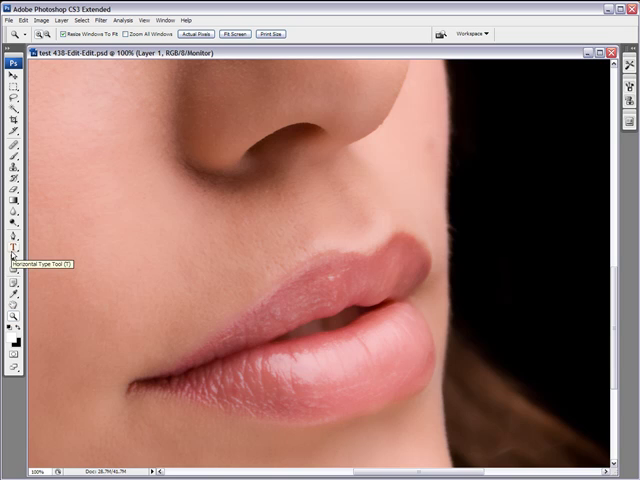